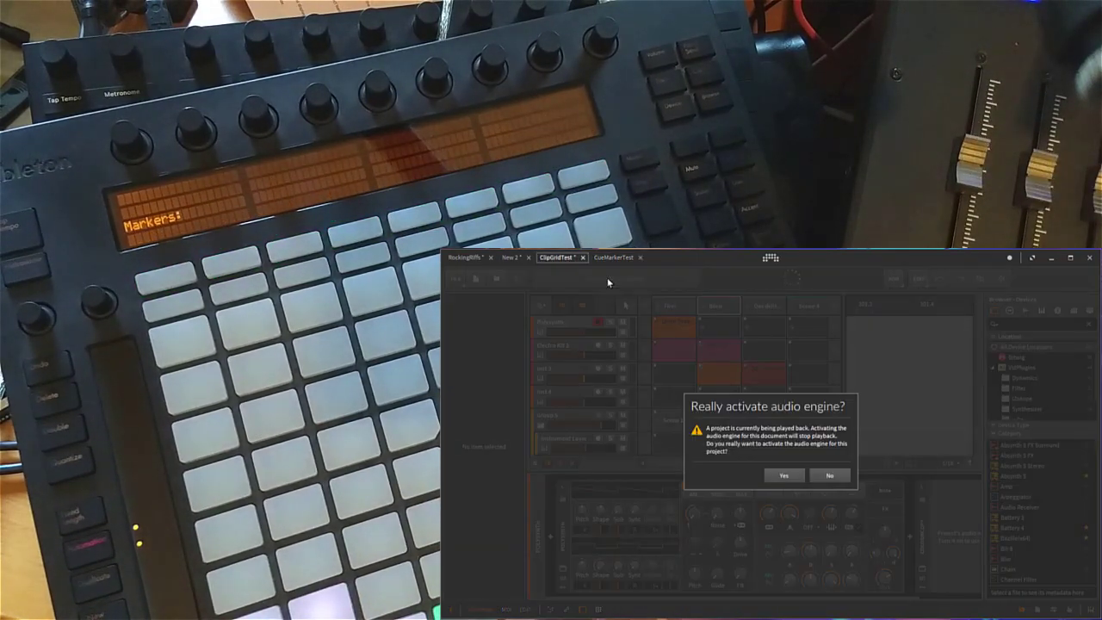
Confirm 'Yes' in the 'Really activate audio engine?' dialog for ClipGridTest
left_click(782, 476)
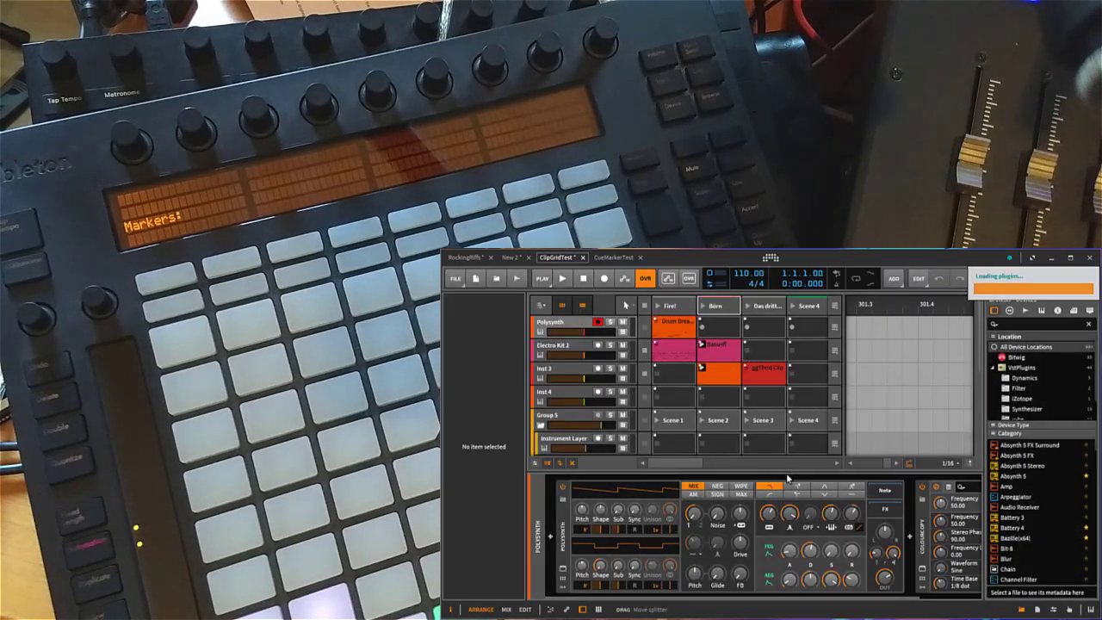